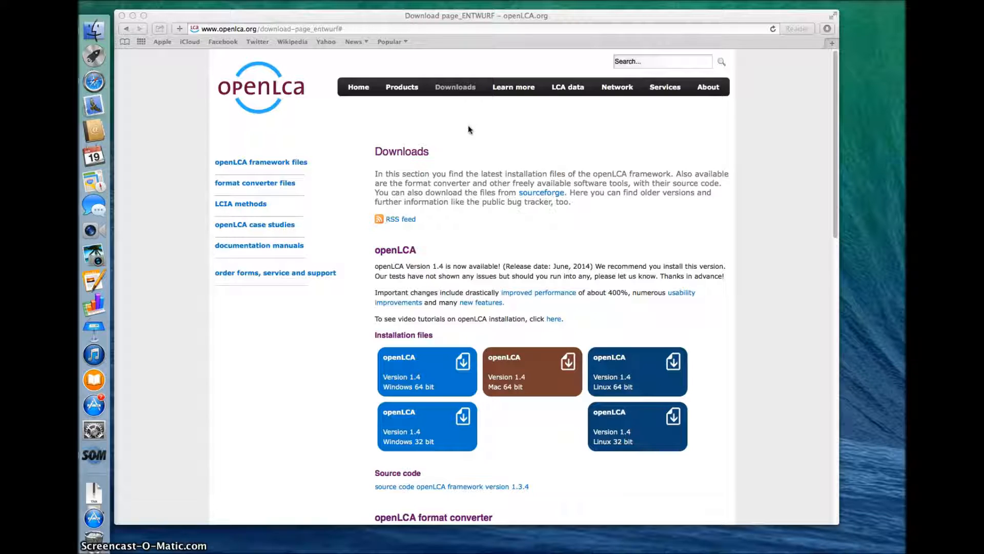
{"action": "mouse_move", "coordinate": [455, 87]}
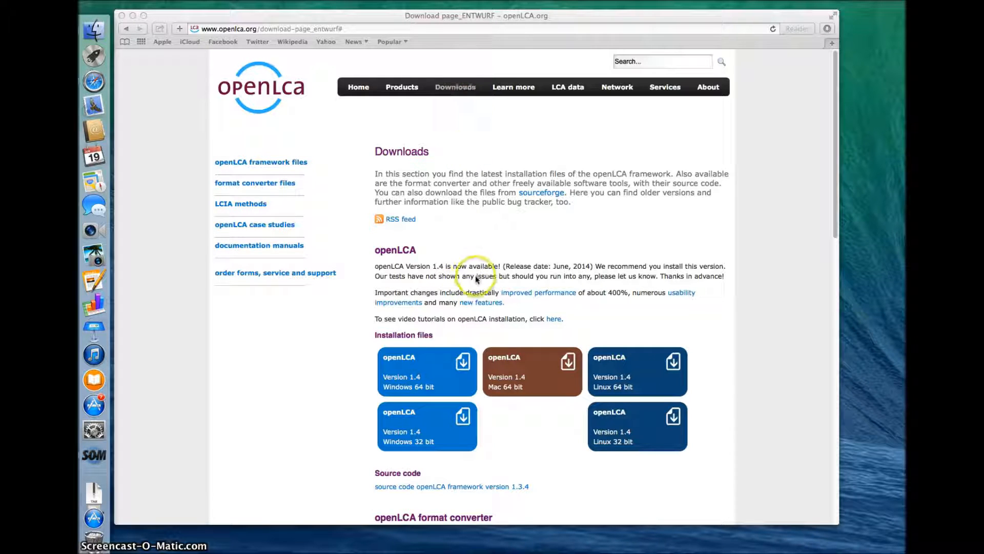
{"action": "mouse_move", "coordinate": [493, 318]}
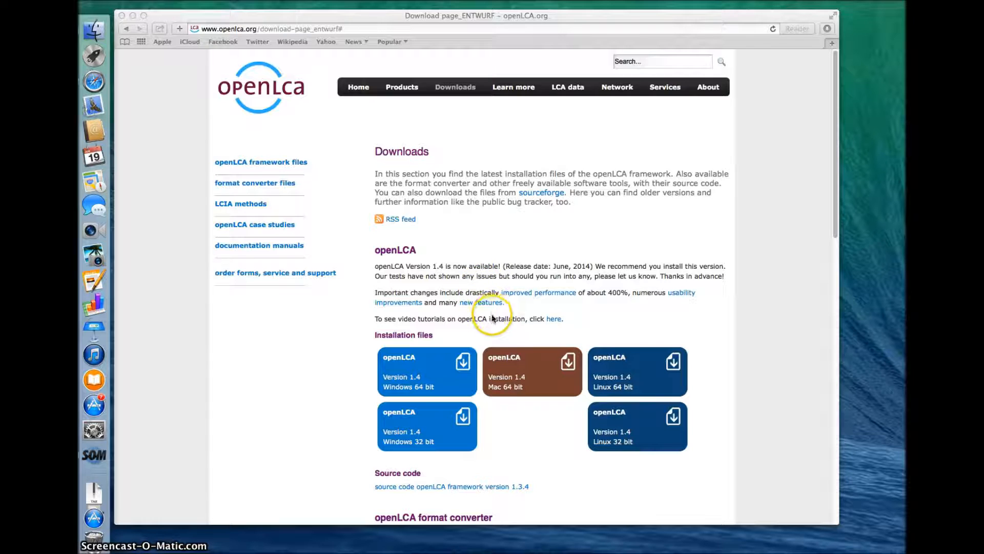
{"action": "mouse_move", "coordinate": [436, 372]}
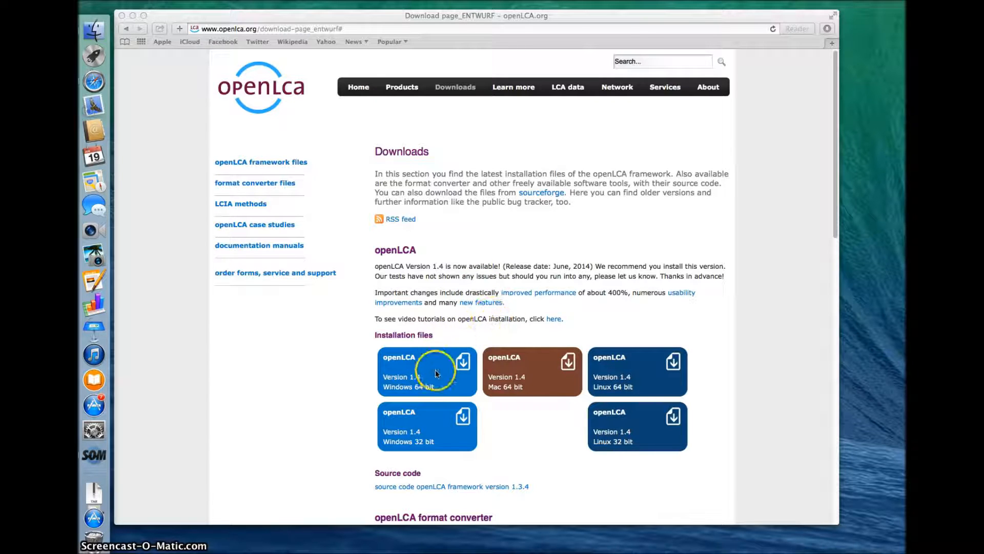
{"action": "mouse_move", "coordinate": [594, 364]}
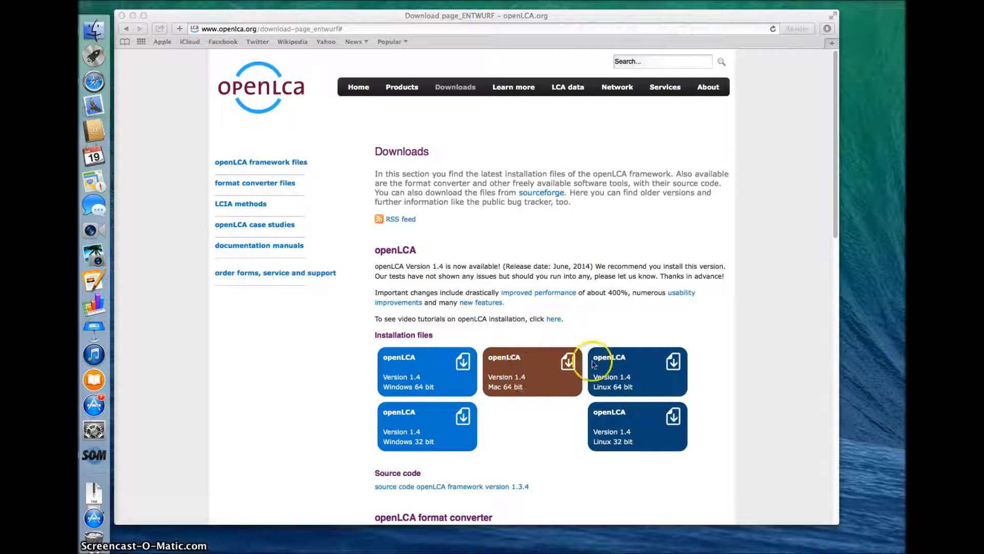
{"action": "mouse_move", "coordinate": [612, 406]}
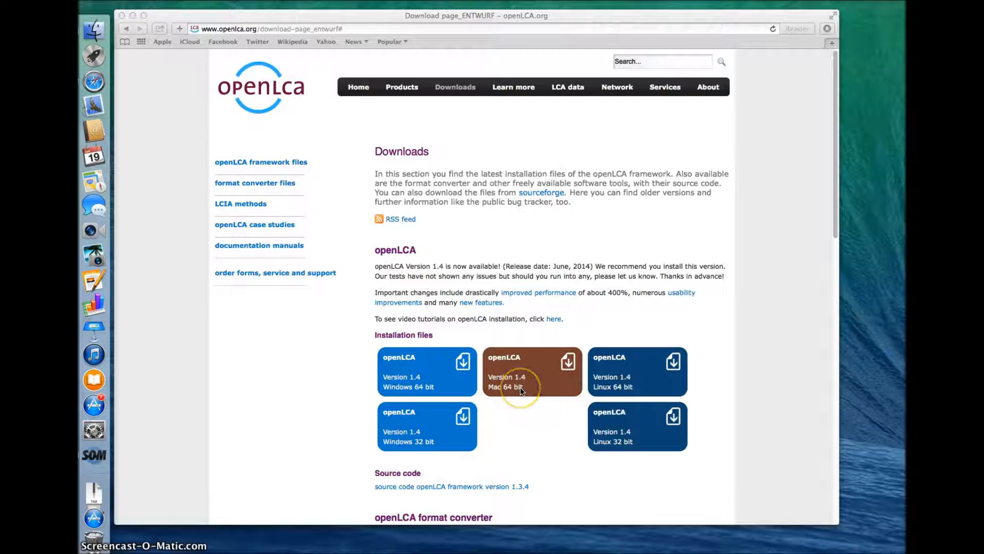
{"action": "mouse_move", "coordinate": [522, 390]}
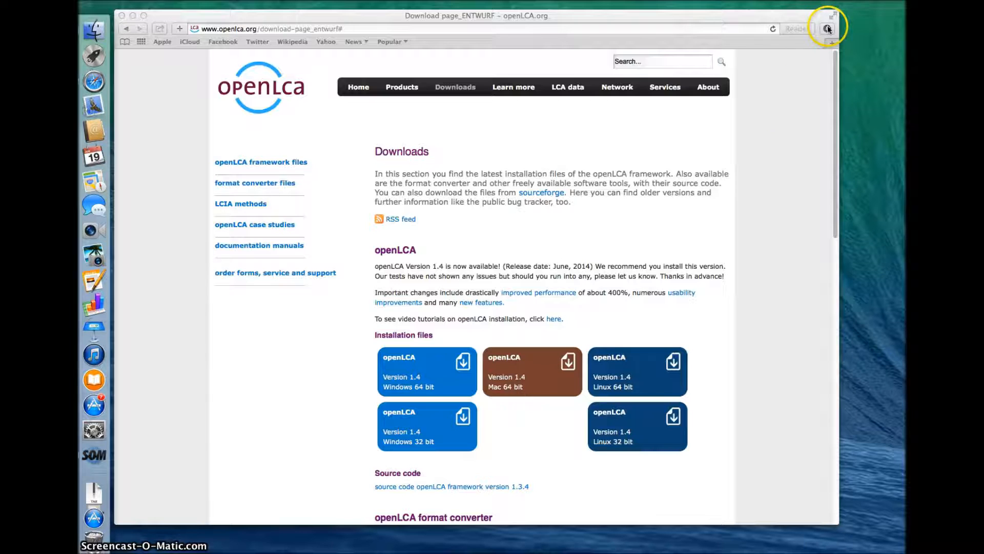
{"action": "mouse_move", "coordinate": [93, 499]}
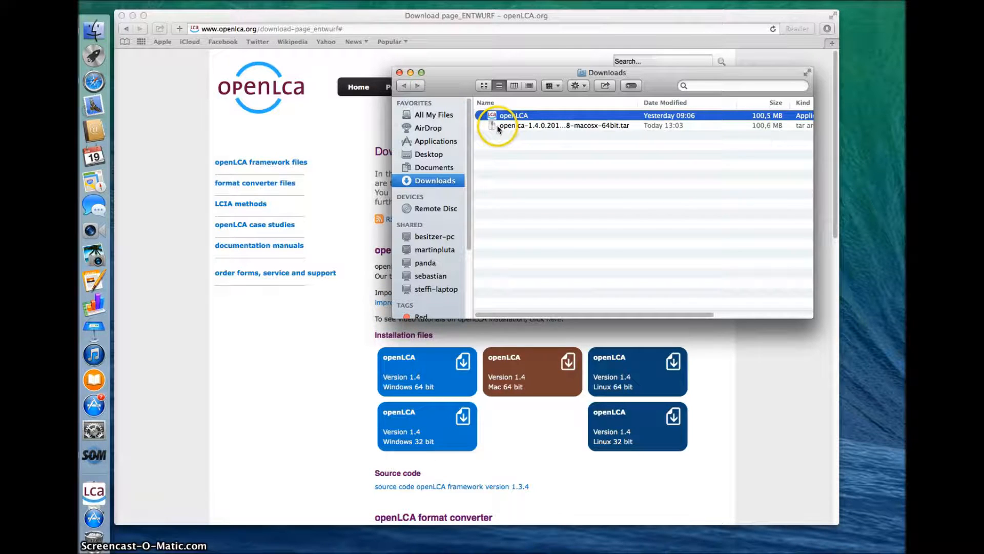
Step: Select the downloaded openLCA tar archive in Downloads and remove it, leaving the openLCA app
{"action": "left_click", "coordinate": [563, 125]}
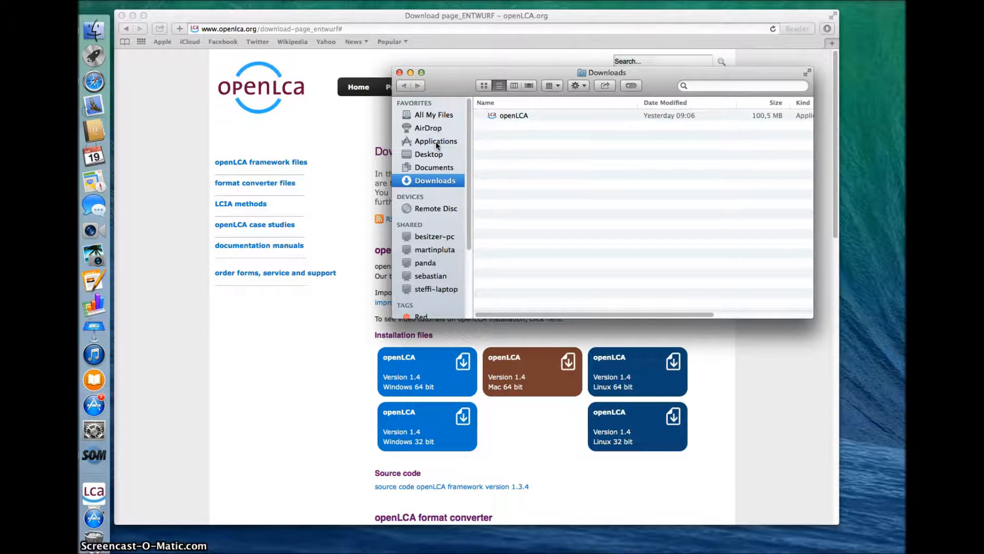
Step: Show the Applications folder and select the installed openLCA application
{"action": "left_click", "coordinate": [436, 140]}
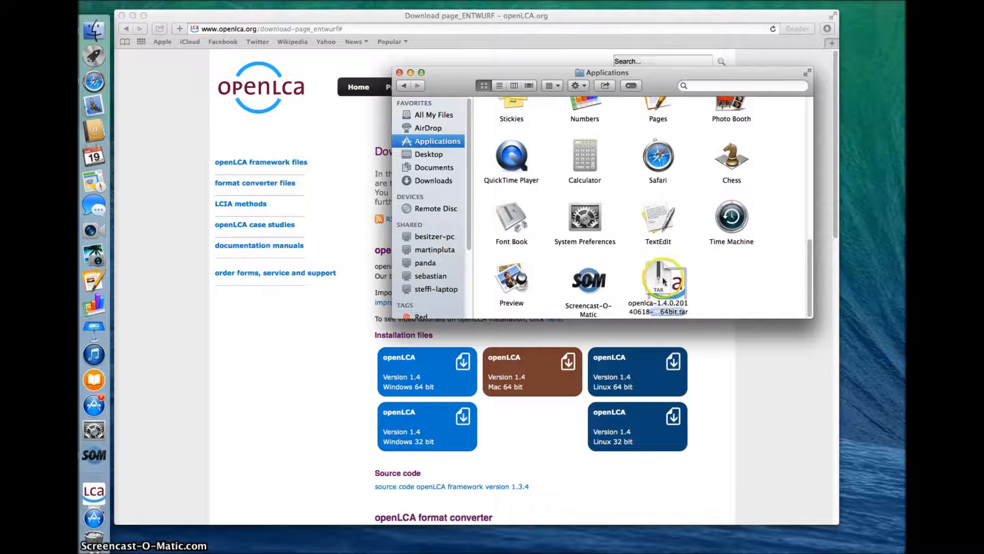
{"action": "left_click", "coordinate": [666, 280]}
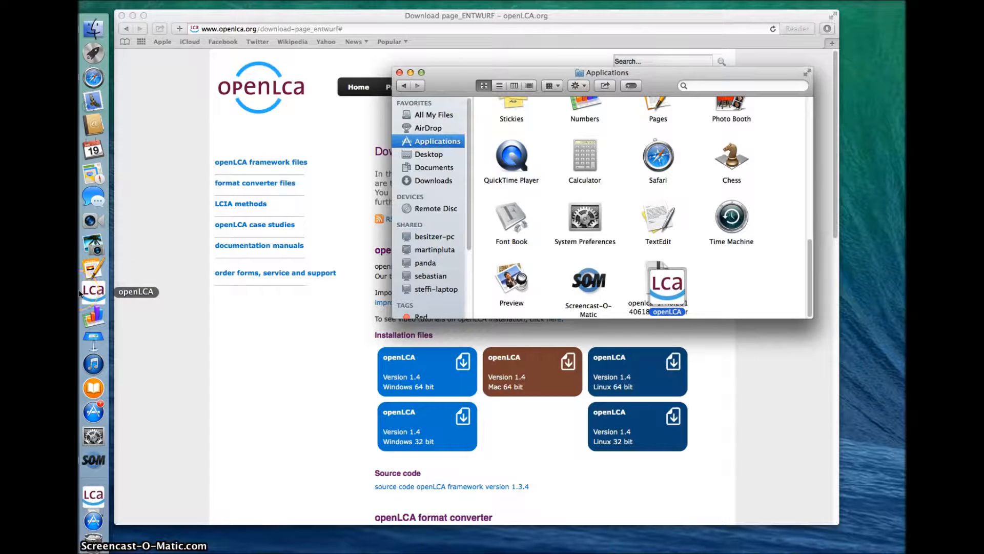
{"action": "mouse_move", "coordinate": [399, 72]}
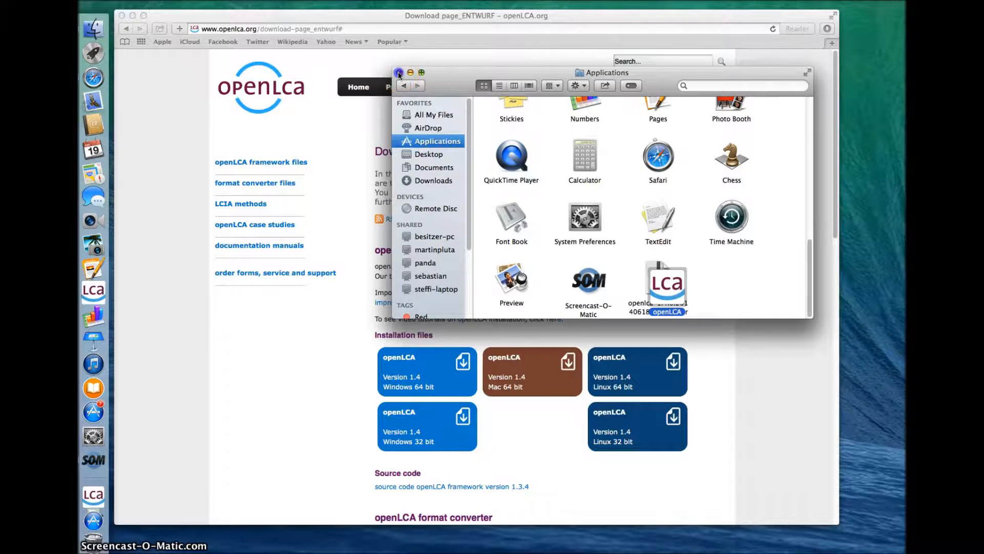
Step: Close Finder, launch openLCA from the Dock, and approve its downloaded-app warning
{"action": "left_click", "coordinate": [399, 73]}
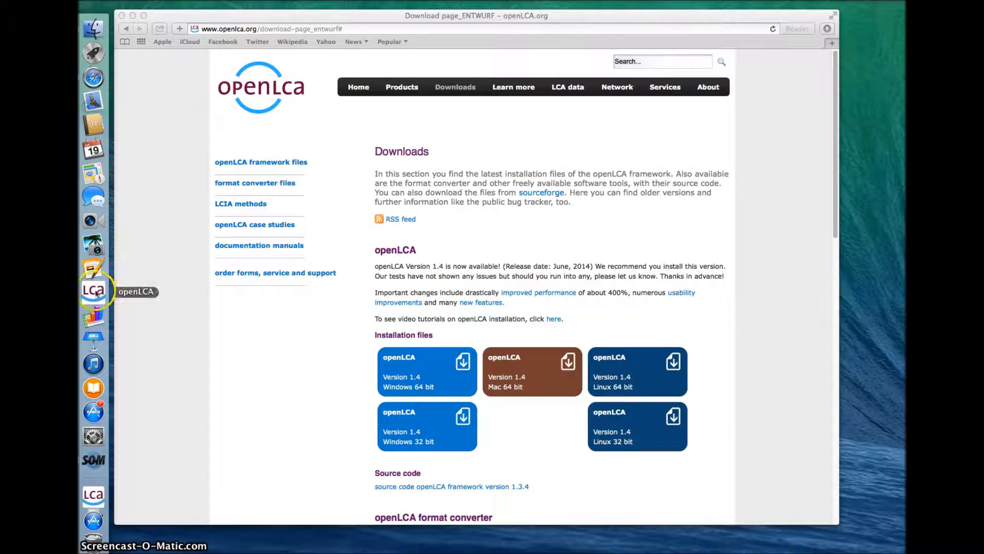
{"action": "left_click", "coordinate": [93, 290]}
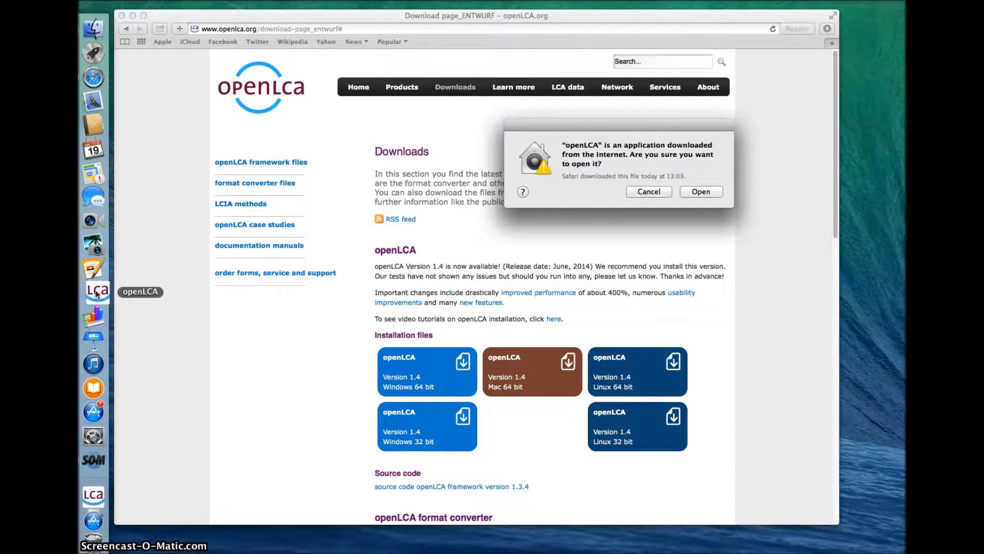
{"action": "mouse_move", "coordinate": [676, 213]}
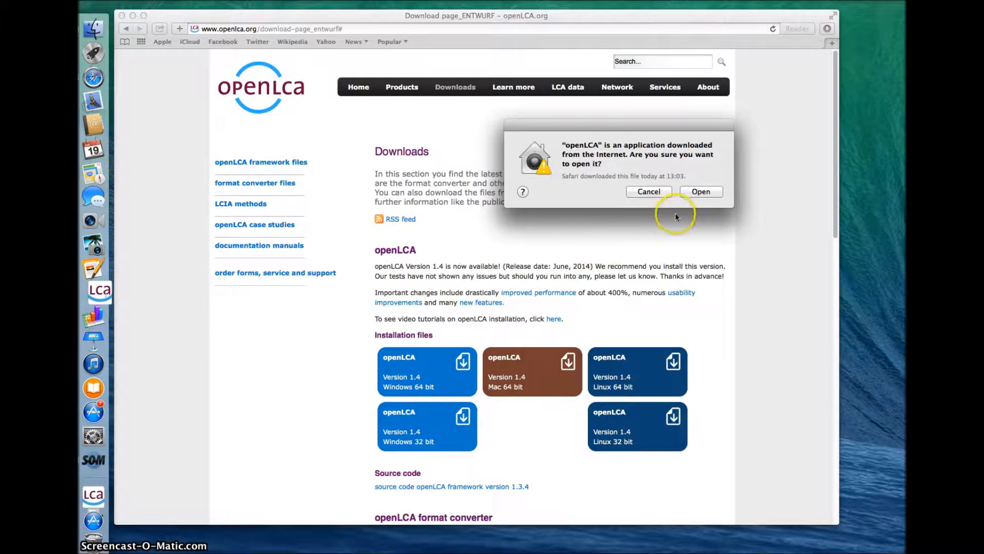
{"action": "left_click", "coordinate": [648, 191]}
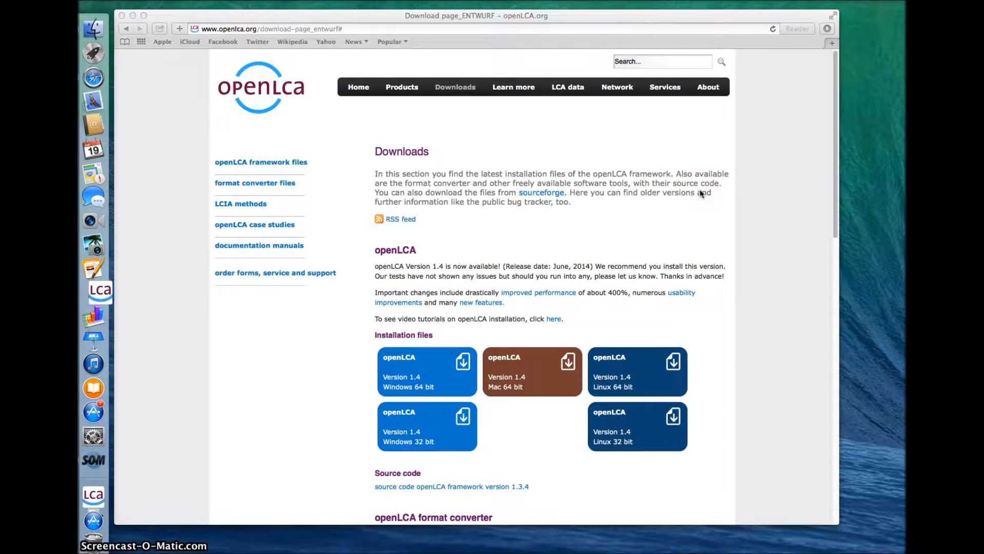